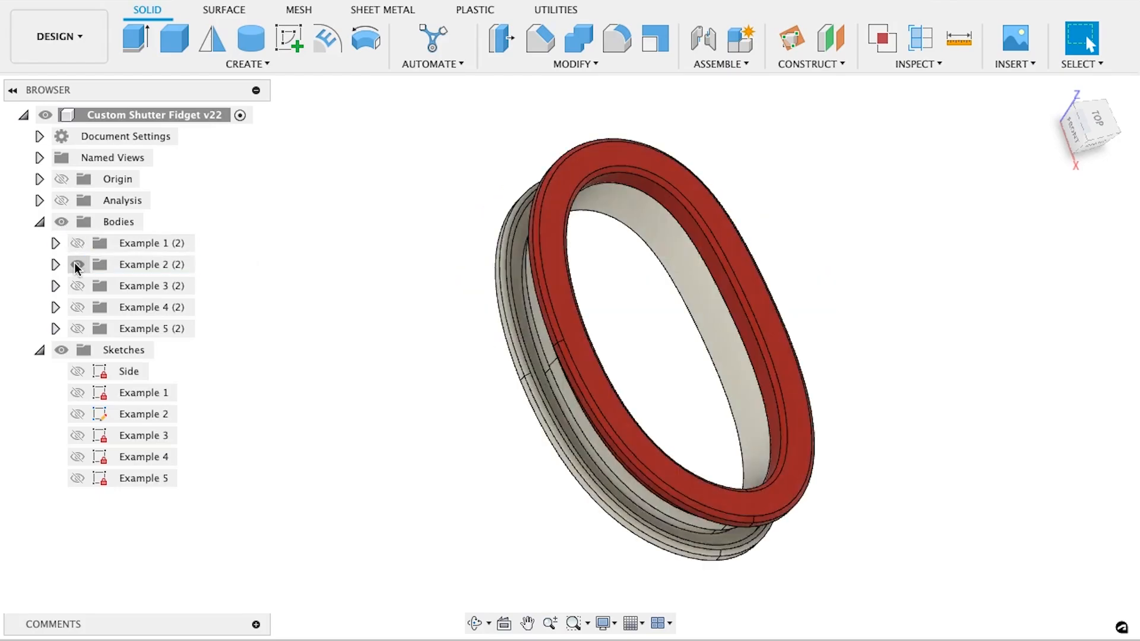
Step: Hide the Example 2 and 3 frame bodies and the Example 1 and 2 path sketches
{"action": "left_click", "coordinate": [78, 264]}
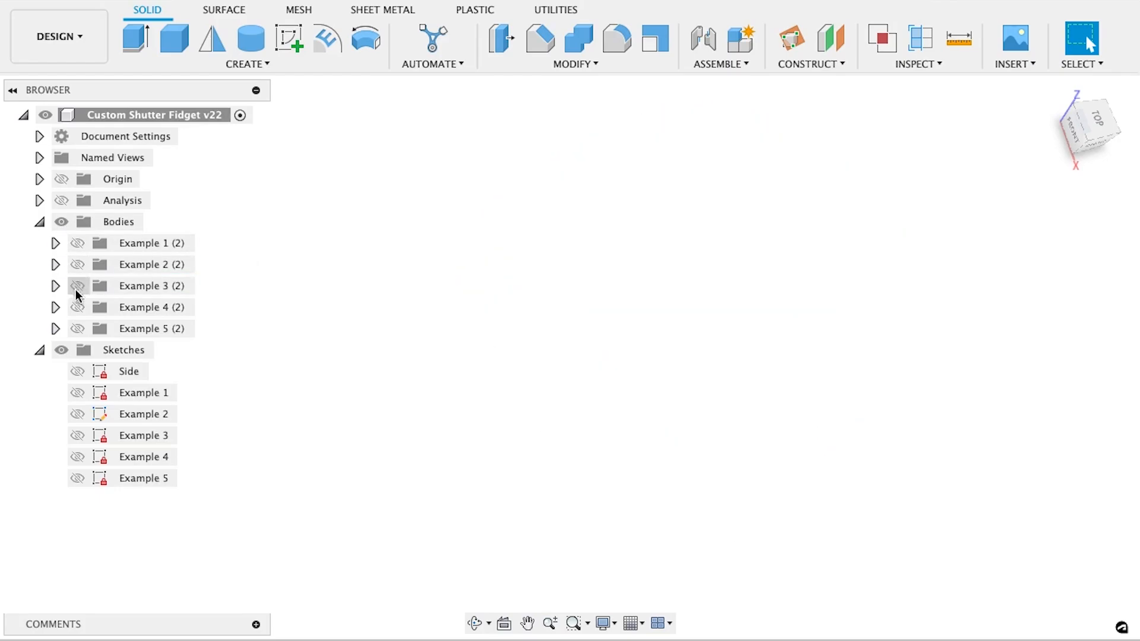
{"action": "left_click", "coordinate": [79, 327]}
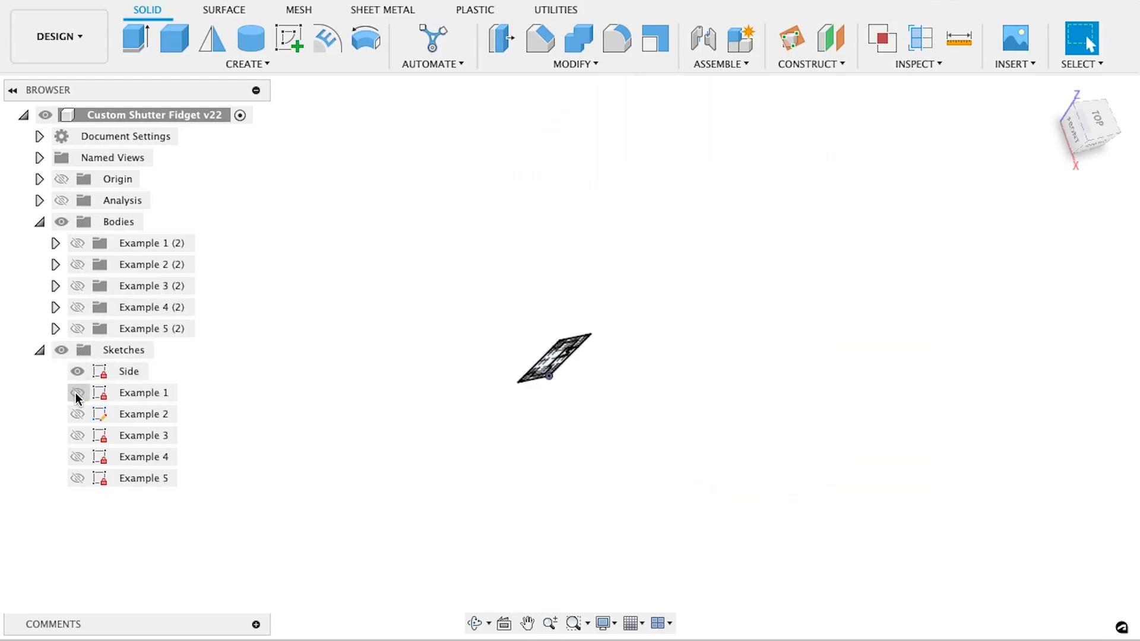
{"action": "left_click", "coordinate": [79, 413]}
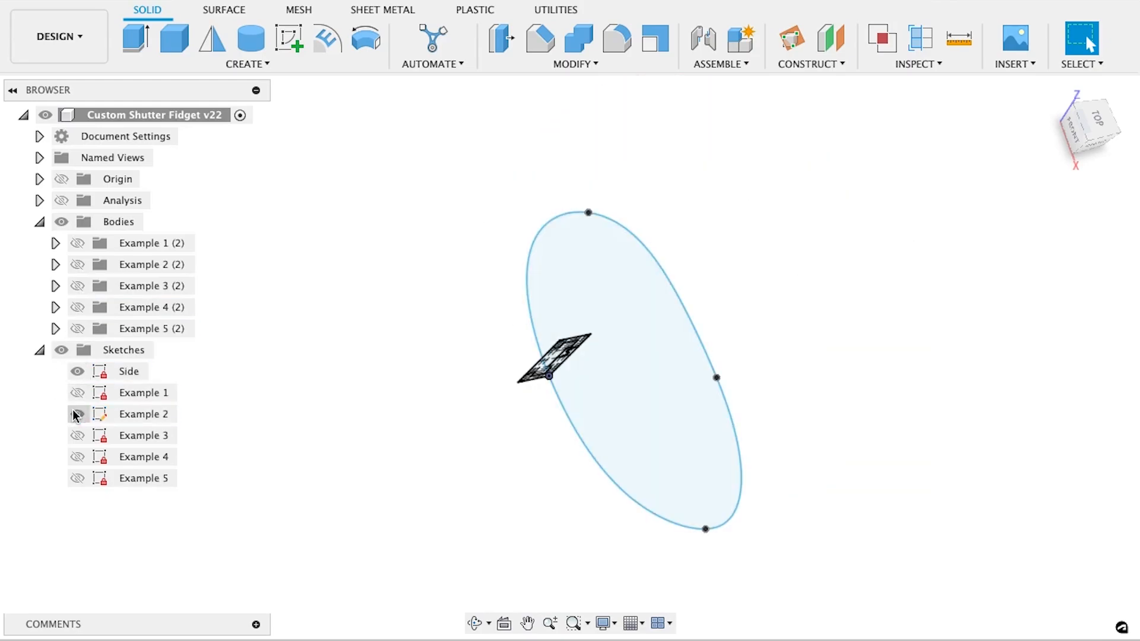
{"action": "left_click", "coordinate": [77, 413]}
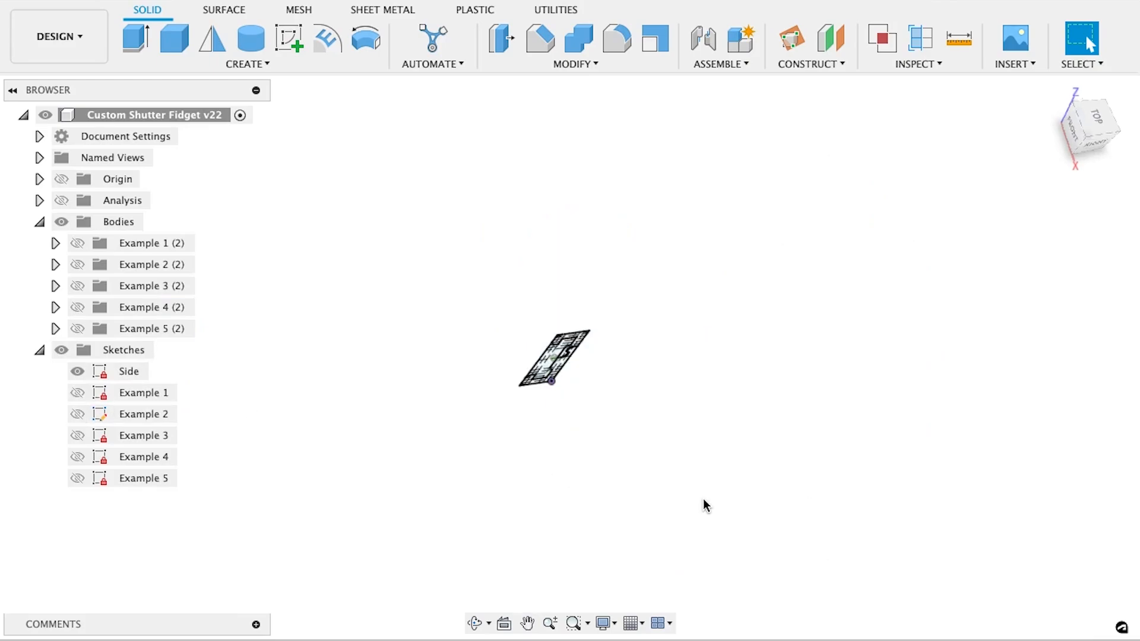
{"action": "left_click", "coordinate": [1087, 122]}
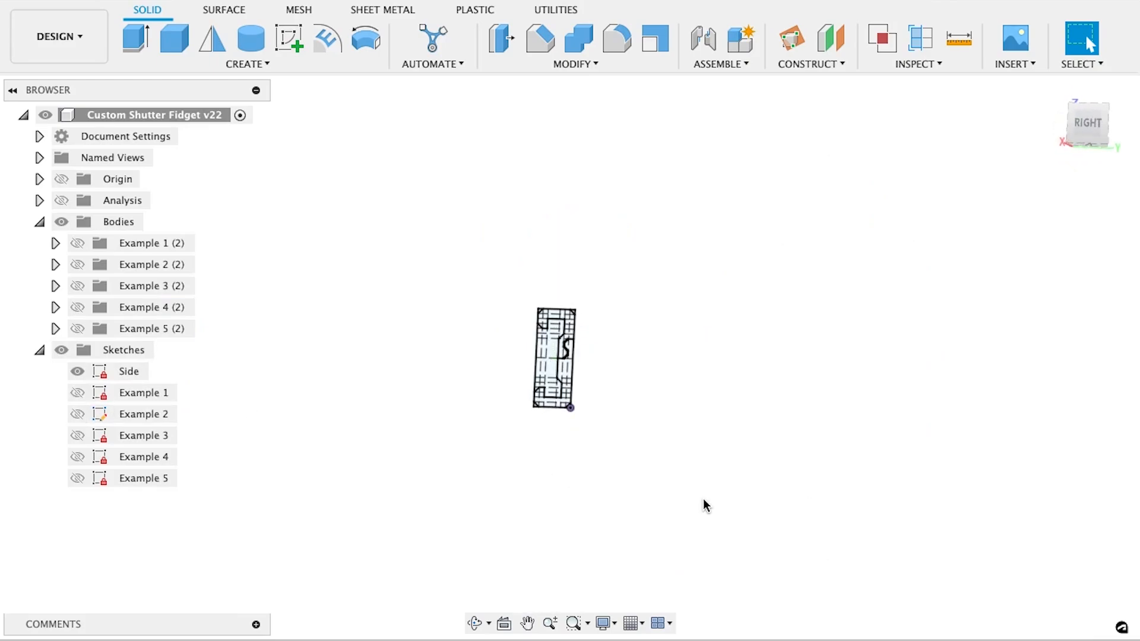
{"action": "mouse_move", "coordinate": [504, 292]}
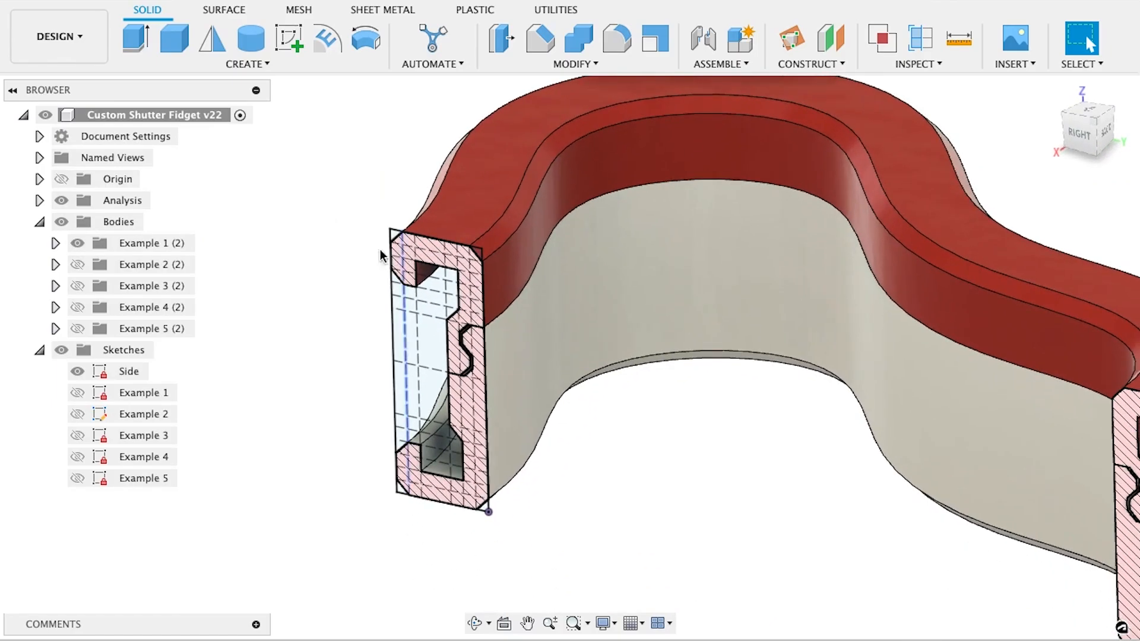
{"action": "left_click", "coordinate": [78, 242]}
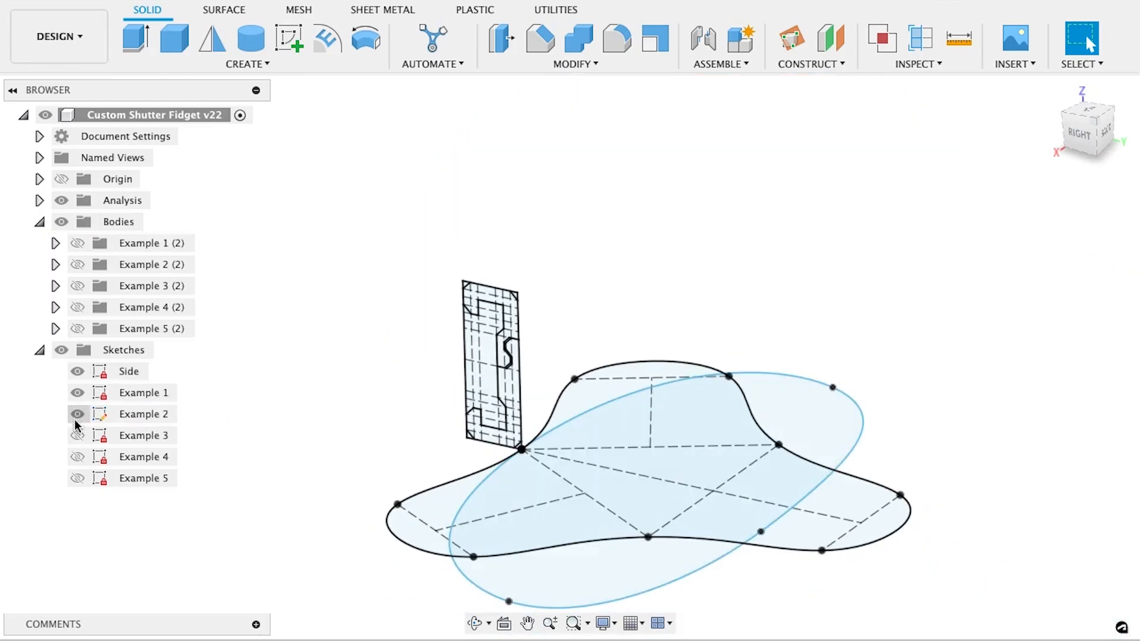
{"action": "left_click", "coordinate": [78, 477]}
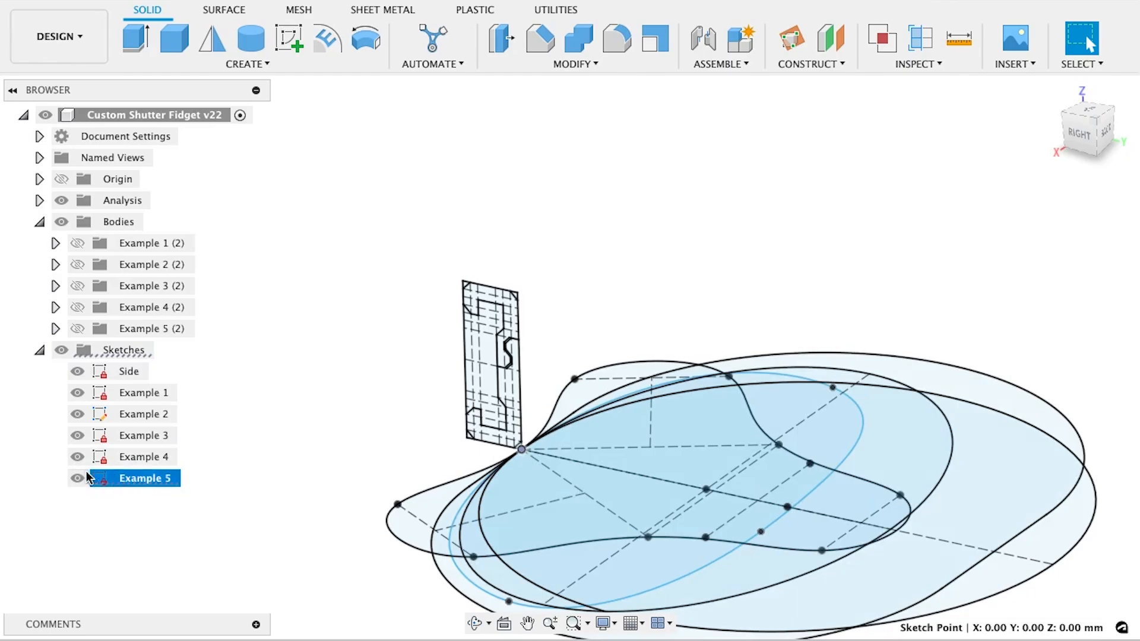
{"action": "left_click", "coordinate": [143, 413]}
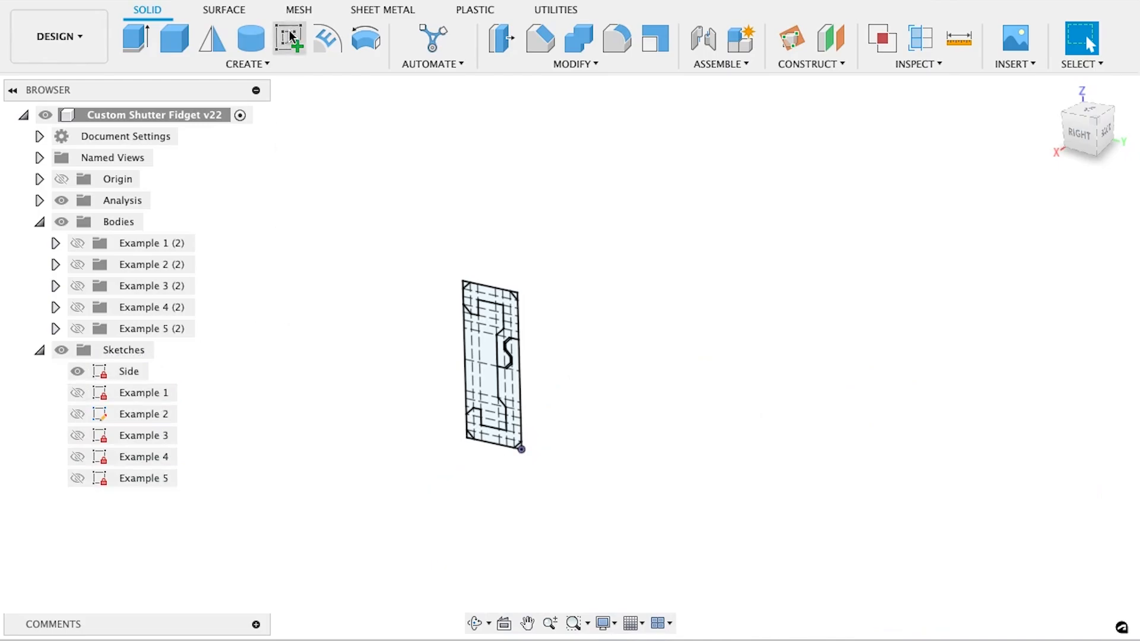
Step: Begin a new sketch and start a fit-point spline loop from the origin point
{"action": "left_click", "coordinate": [290, 38]}
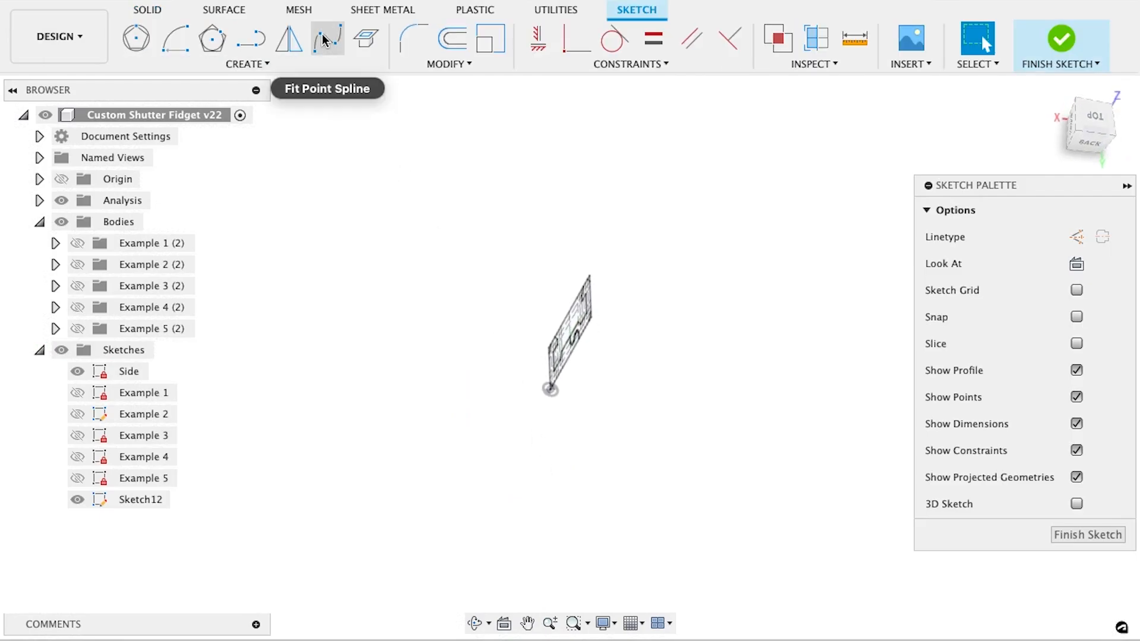
{"action": "left_click", "coordinate": [326, 38]}
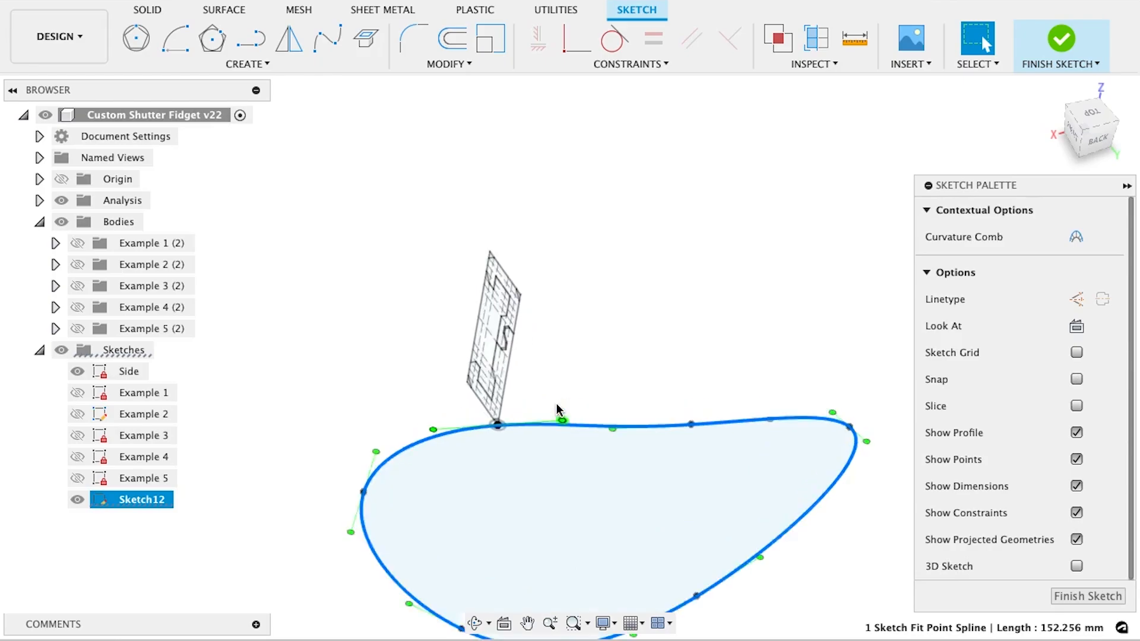
{"action": "scroll", "scroll_direction": "up", "scroll_amount": 3}
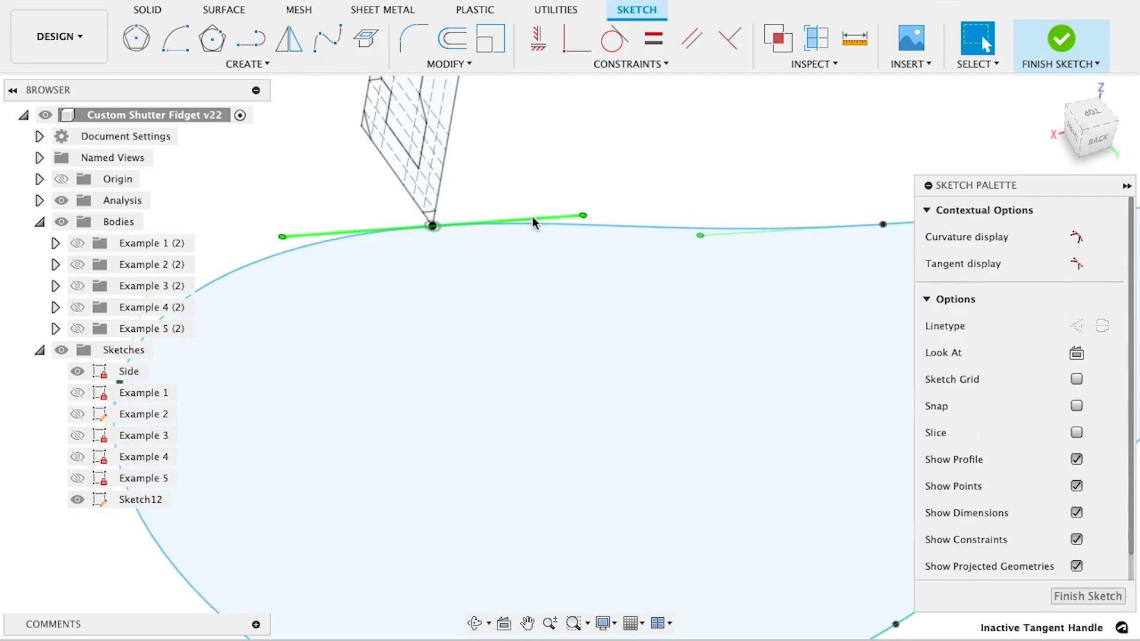
{"action": "mouse_move", "coordinate": [537, 40]}
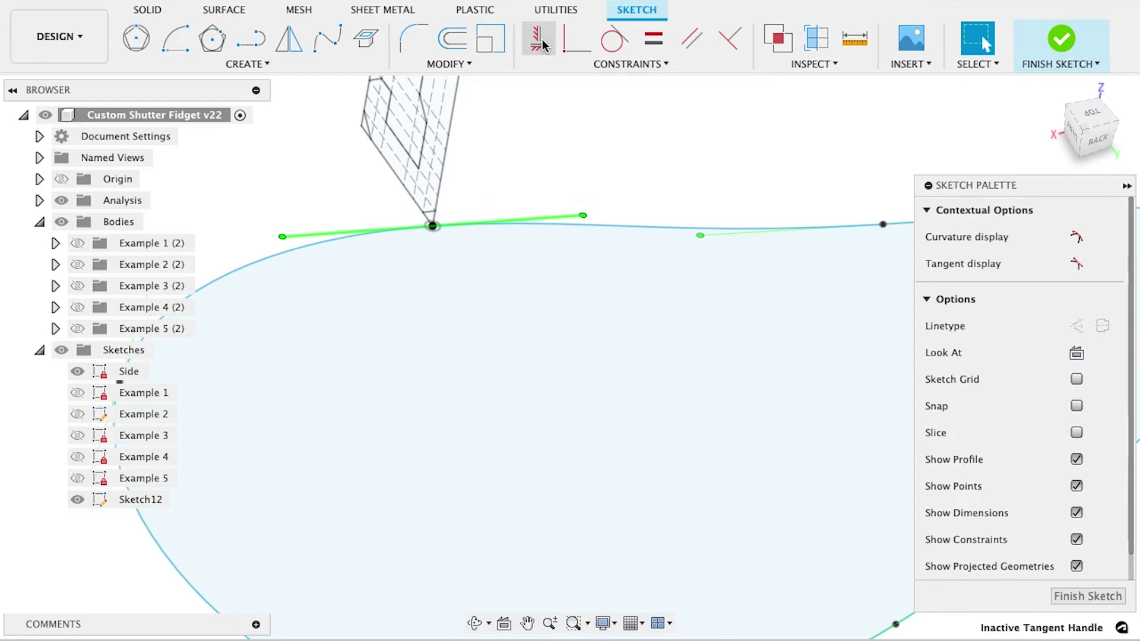
Step: Constrain the spline's origin tangent handle horizontal and finish the reshaped path sketch
{"action": "left_click", "coordinate": [537, 38]}
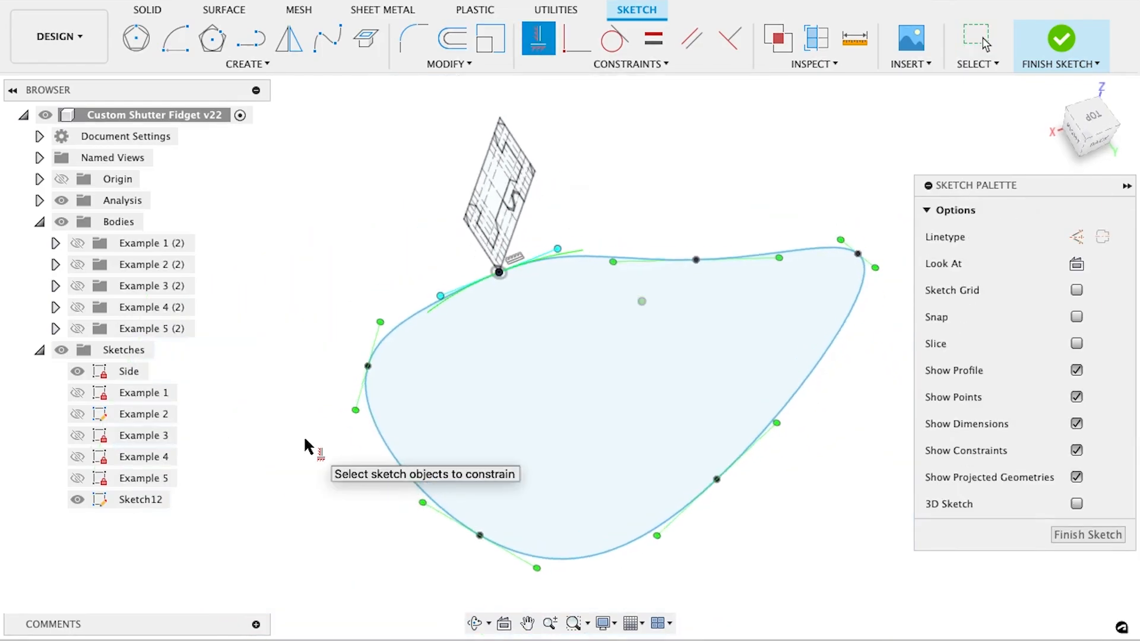
{"action": "left_click", "coordinate": [672, 283]}
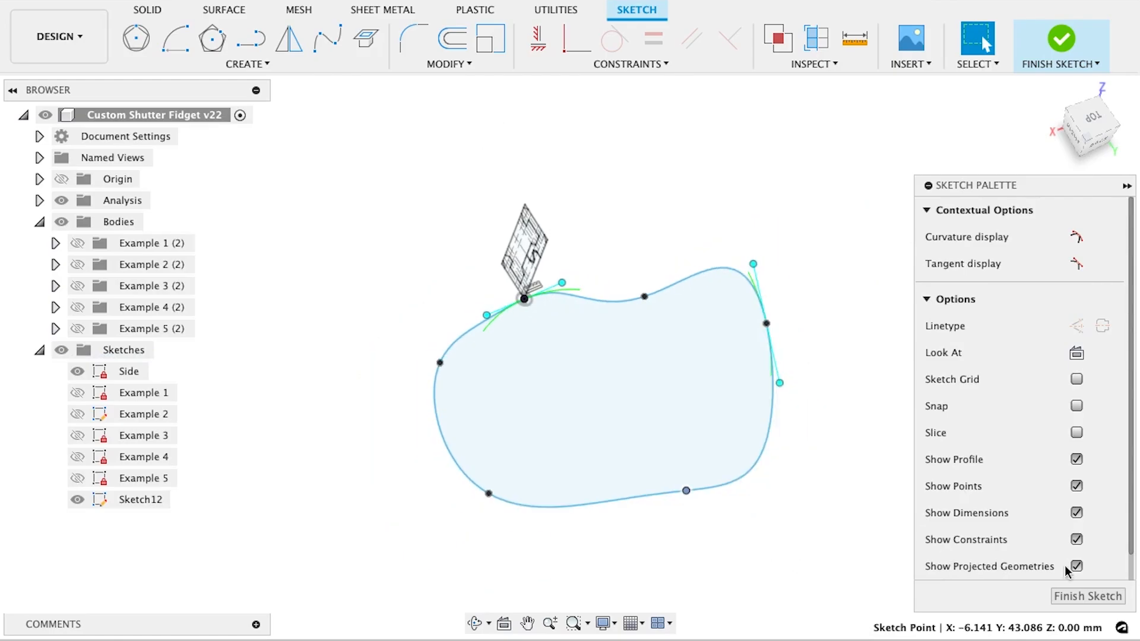
{"action": "mouse_move", "coordinate": [1088, 596]}
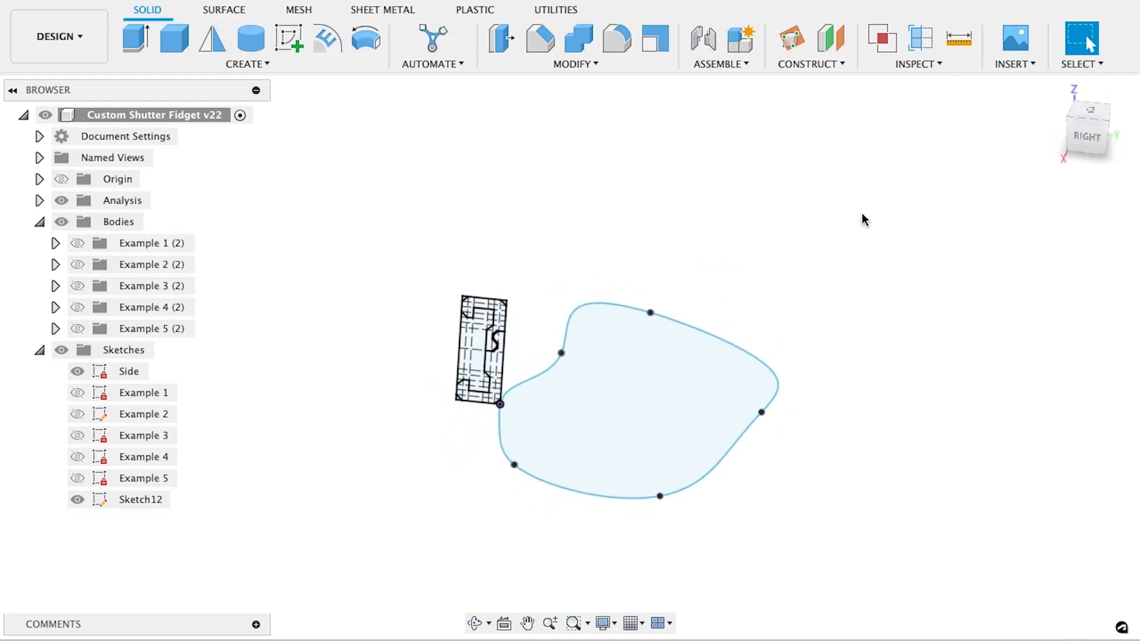
{"action": "mouse_move", "coordinate": [655, 172]}
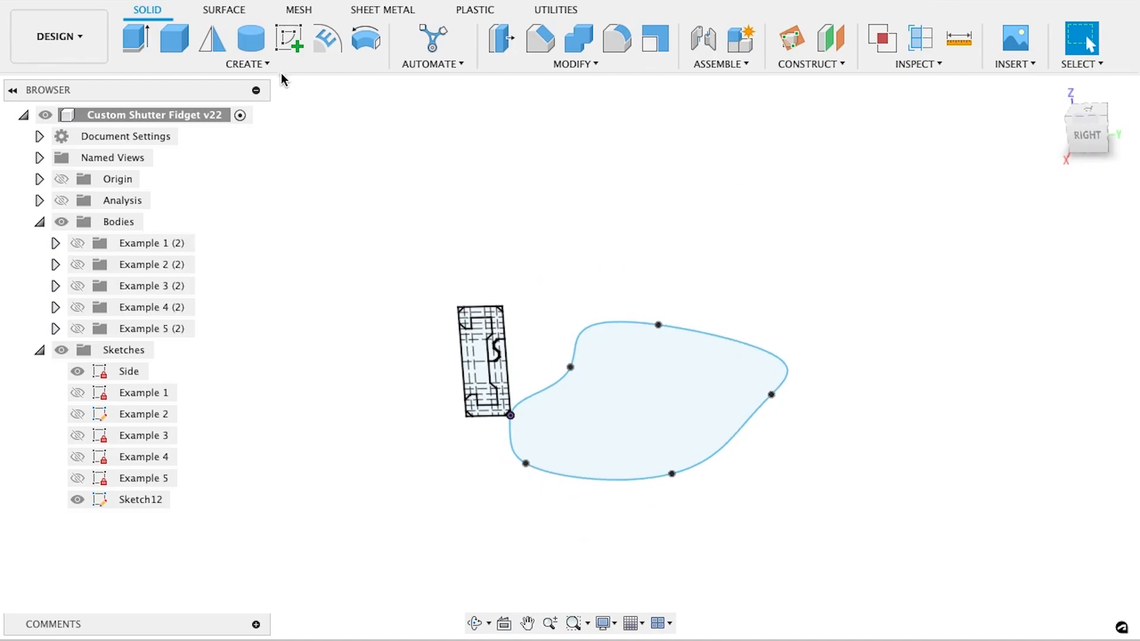
{"action": "left_click", "coordinate": [247, 64]}
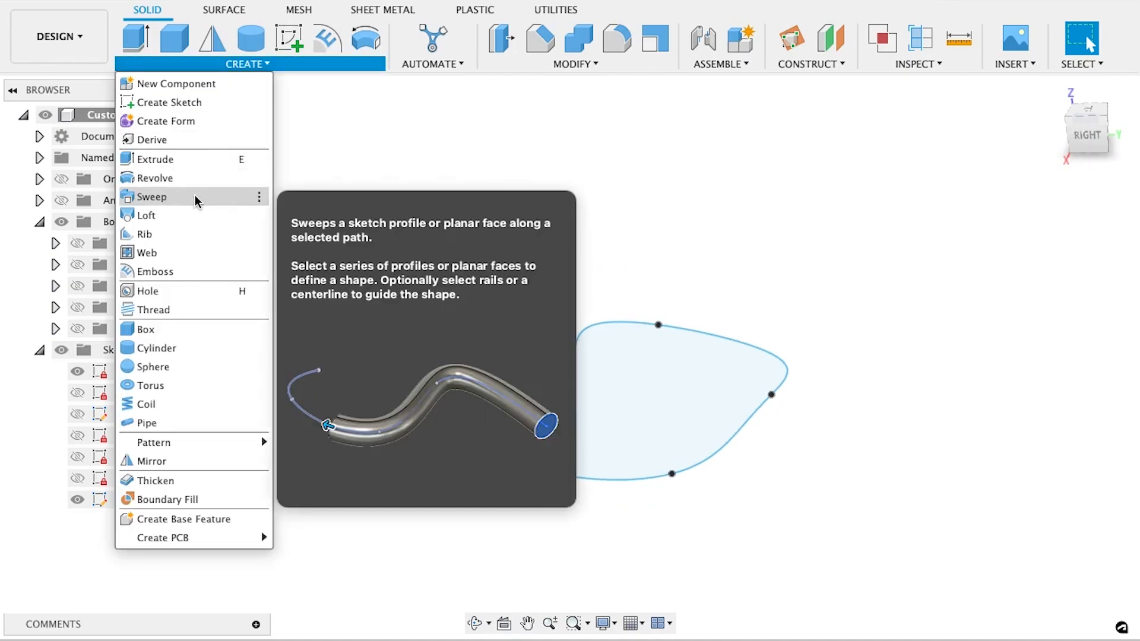
Step: Sweep one Side profile region along the Sketch12 spline as a new ring body
{"action": "left_click", "coordinate": [152, 196]}
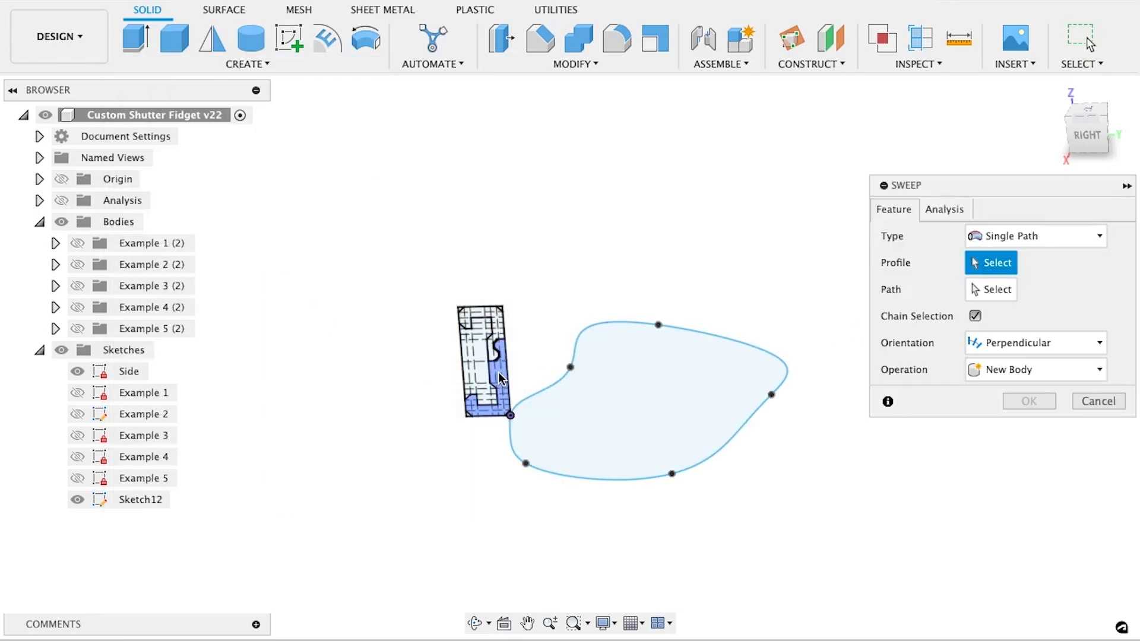
{"action": "left_click", "coordinate": [483, 363]}
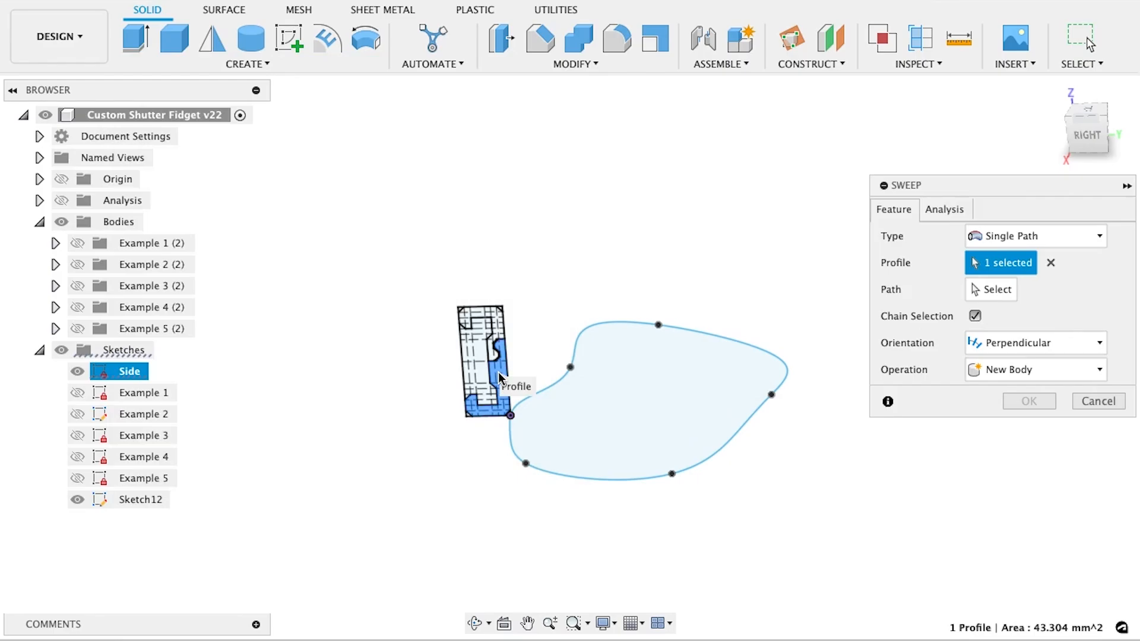
{"action": "left_click", "coordinate": [996, 289]}
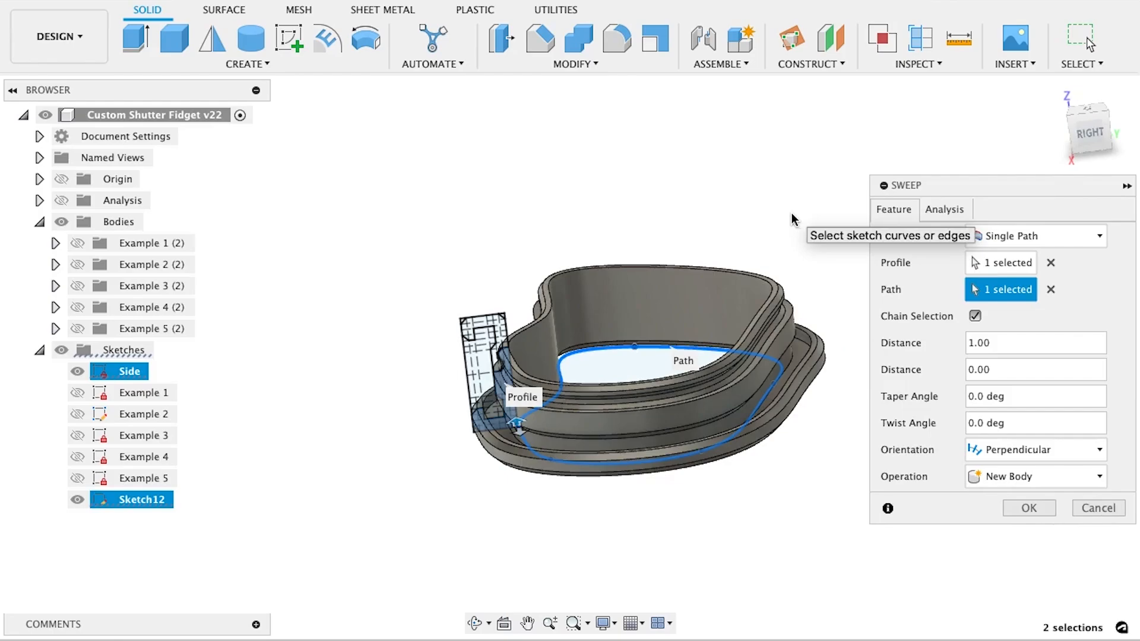
{"action": "mouse_move", "coordinate": [829, 551]}
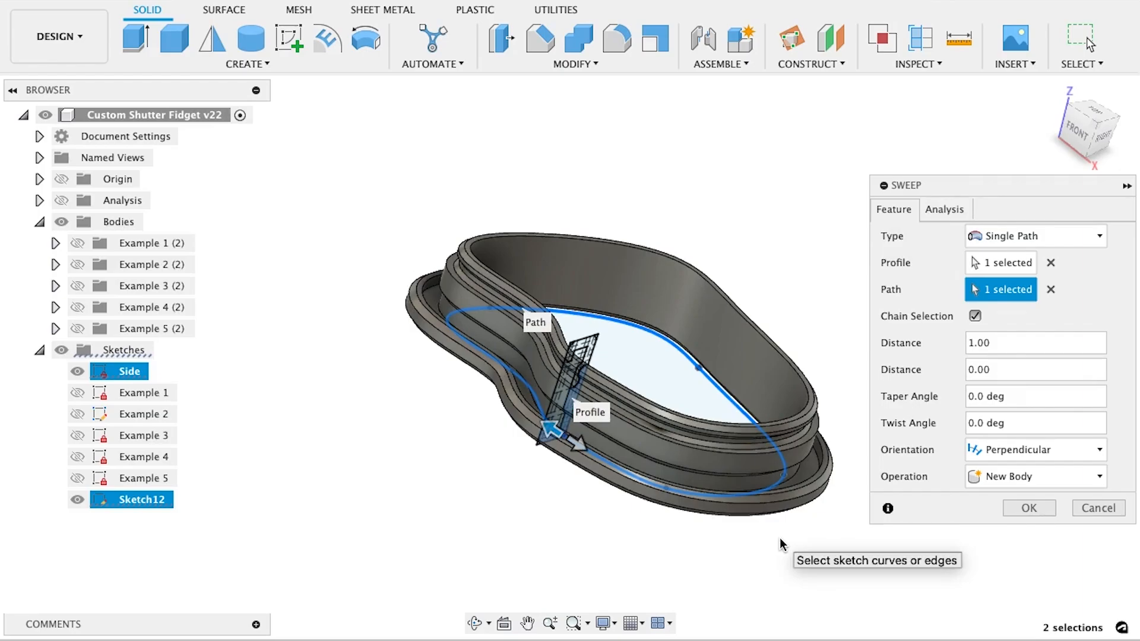
{"action": "mouse_move", "coordinate": [995, 520]}
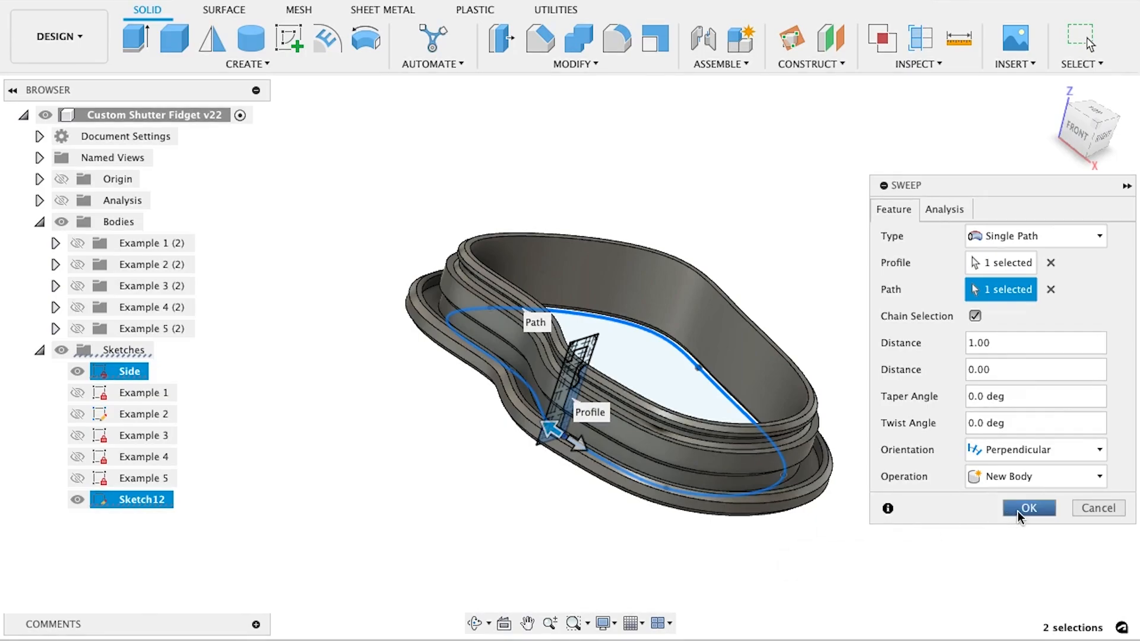
{"action": "left_click", "coordinate": [1028, 507]}
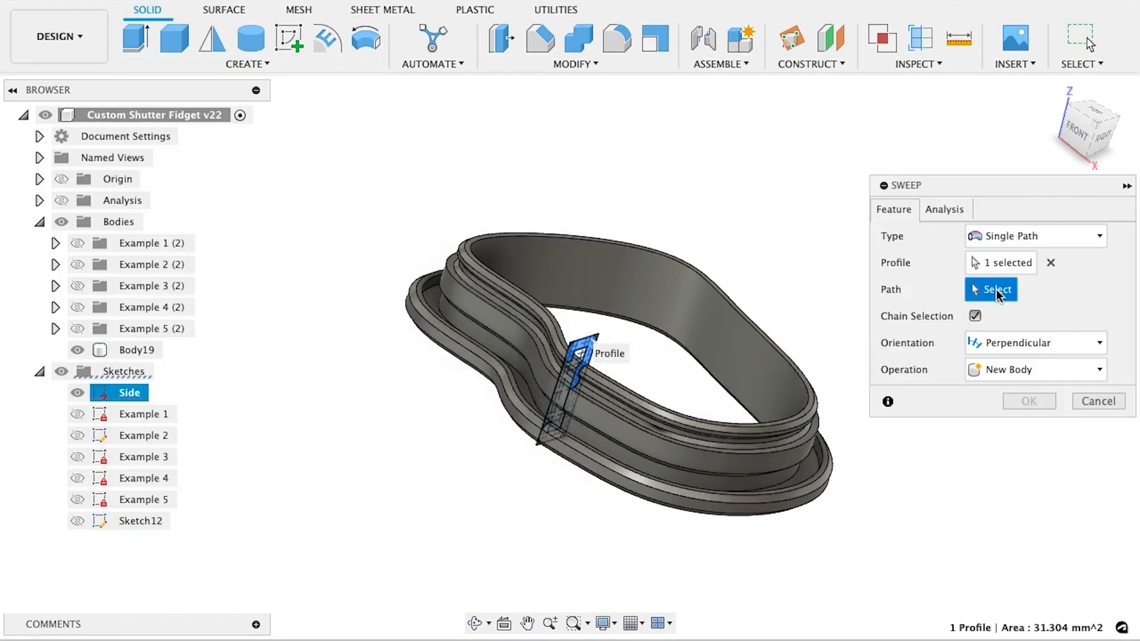
Step: Sweep the remaining profile region along the spline with Operation set to New Body
{"action": "left_click", "coordinate": [679, 355]}
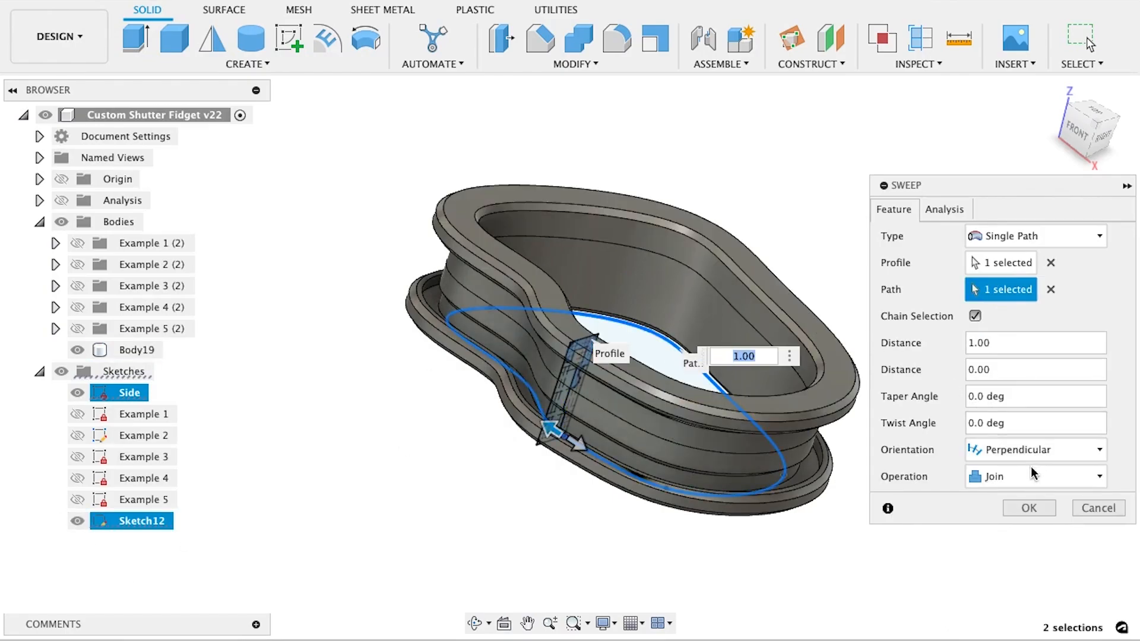
{"action": "left_click", "coordinate": [1033, 476]}
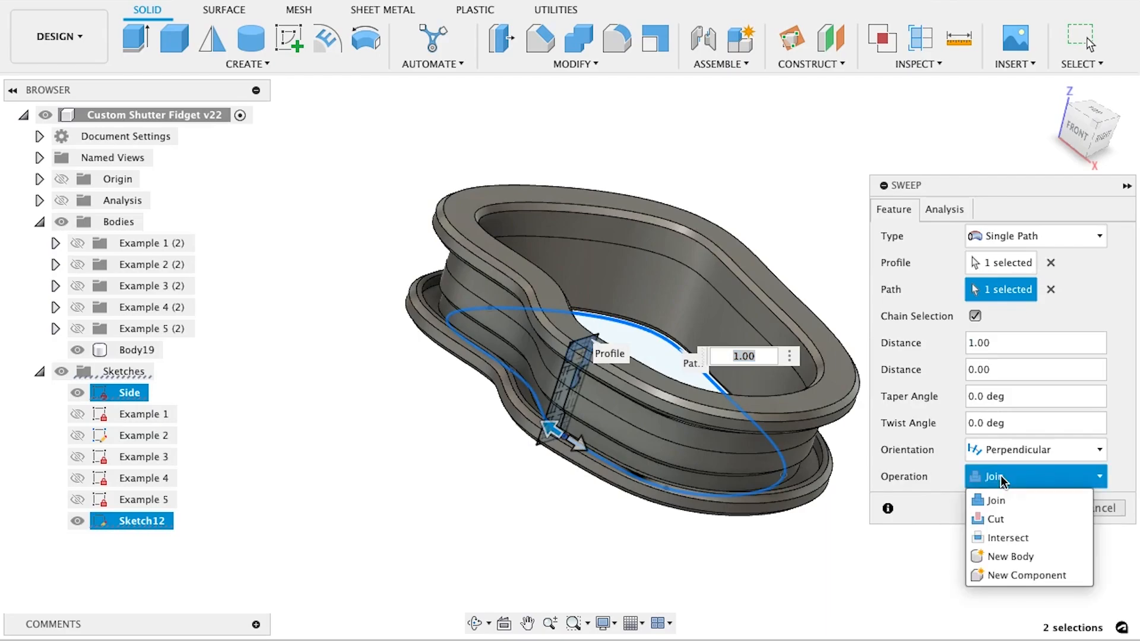
{"action": "left_click", "coordinate": [1009, 556]}
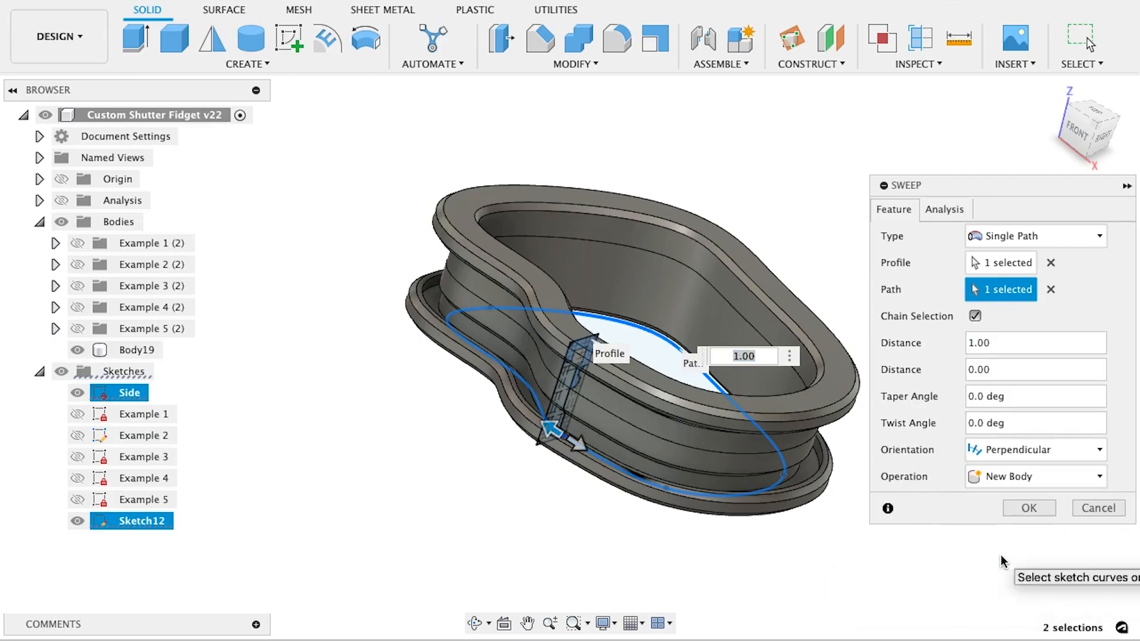
{"action": "left_click", "coordinate": [1028, 507]}
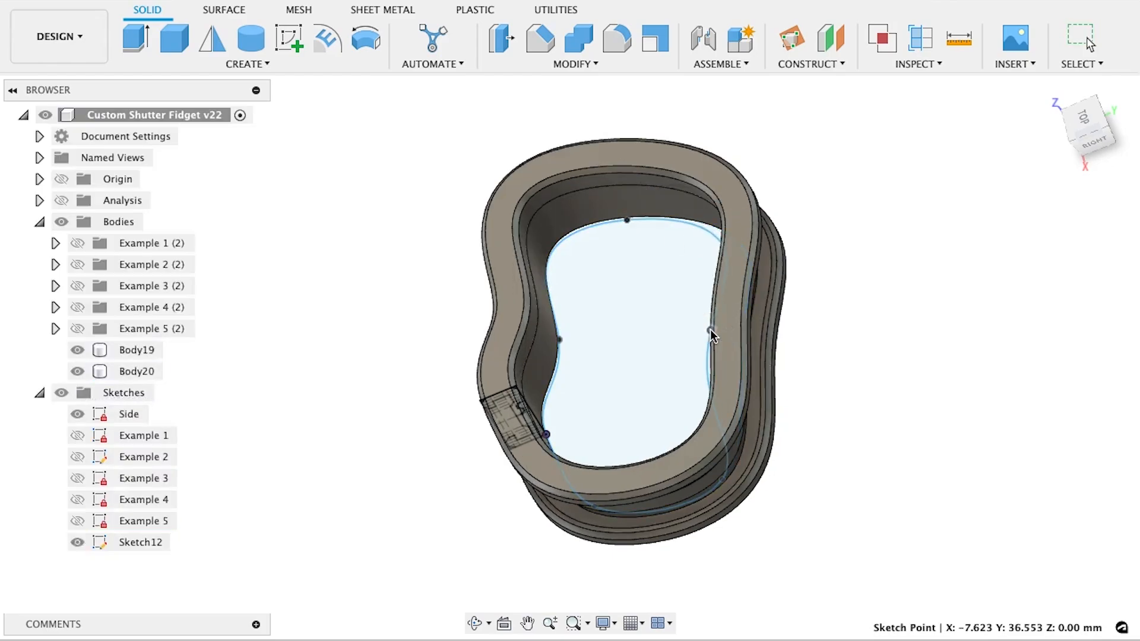
Step: Select the spline path in the canvas beneath the two swept frame bodies
{"action": "left_click", "coordinate": [140, 541]}
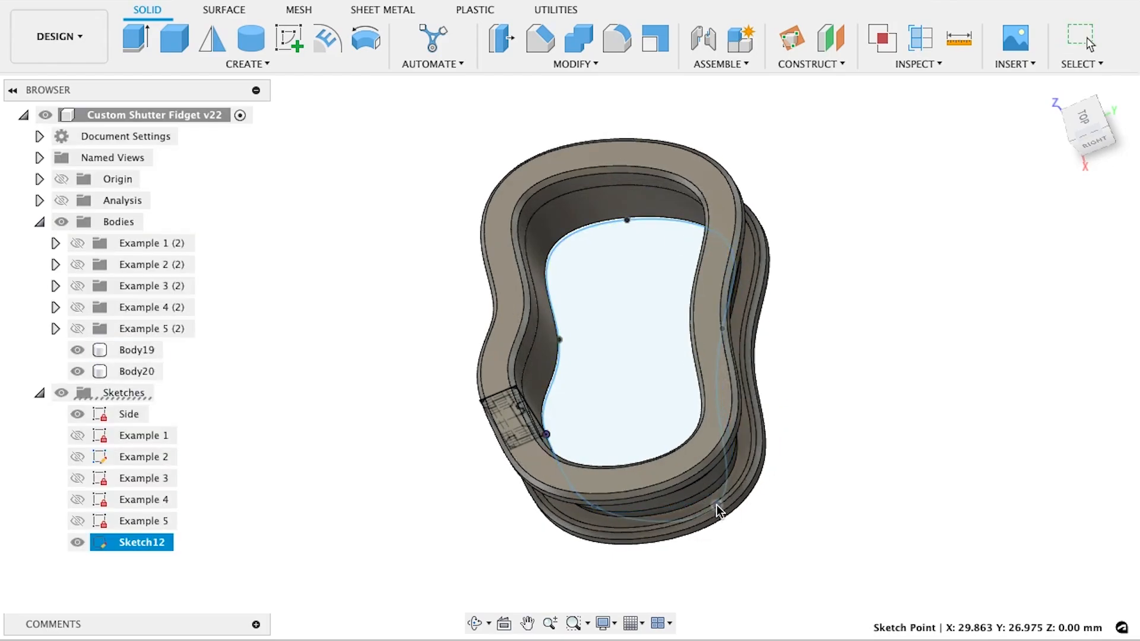